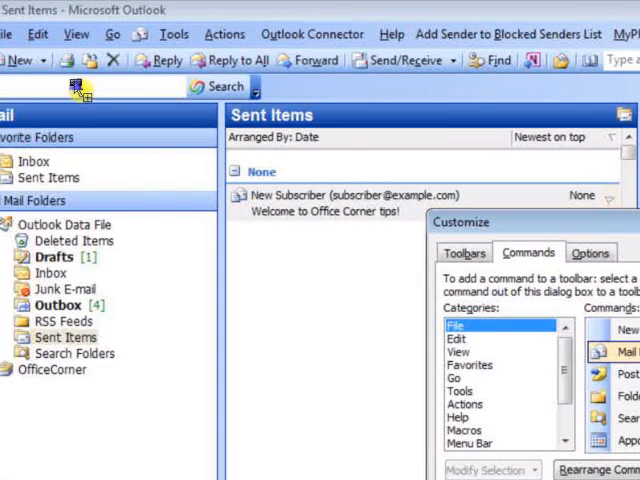
Drop down the New menu to reveal the duplicate Mail Message entry.
left_click(20, 60)
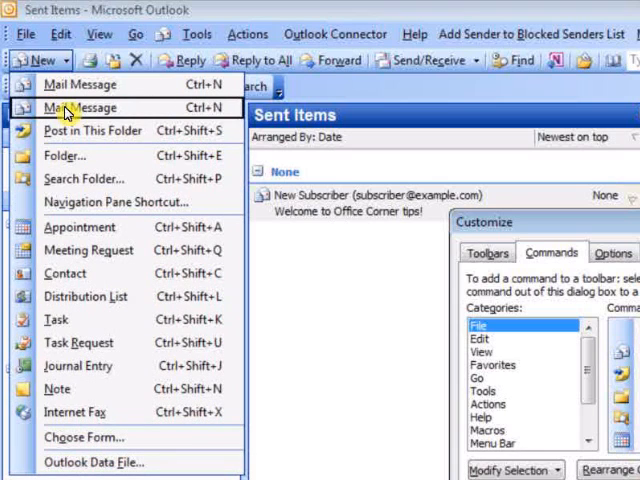
Name the second Mail Message command 'Welcome Email' in its options menu.
right_click(85, 107)
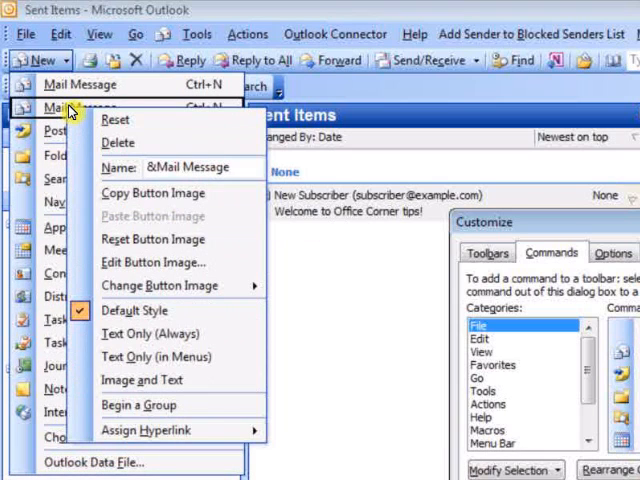
left_click(202, 167)
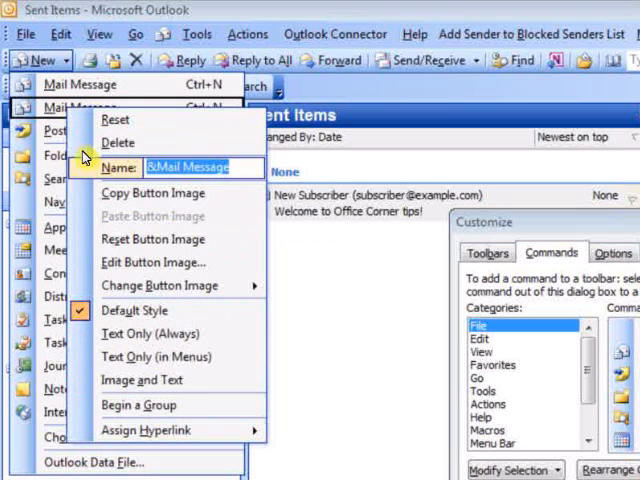
type("Welcome")
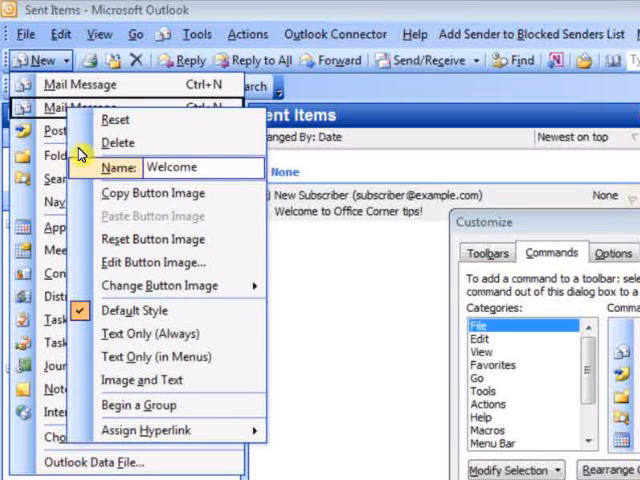
type("Email")
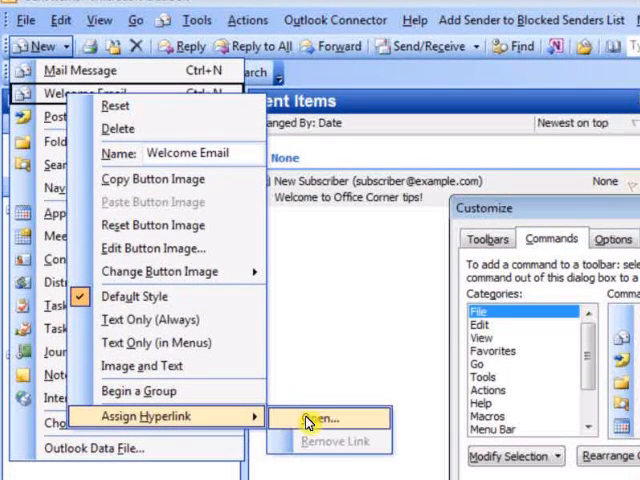
Hyperlink Welcome Email to New subscriber message.oft, close Customize, and check the New menu.
left_click(323, 419)
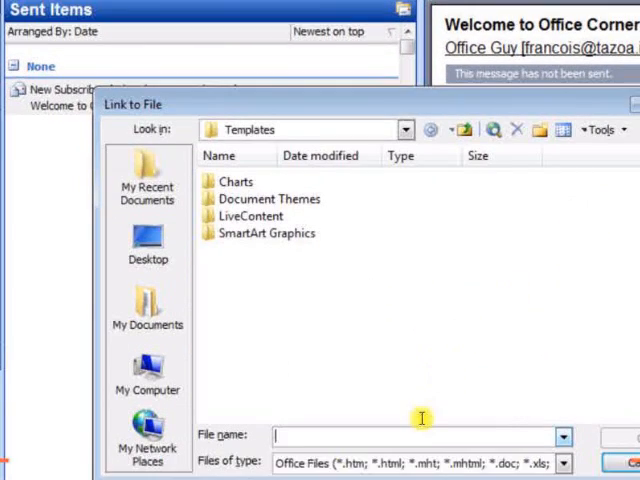
left_click(563, 340)
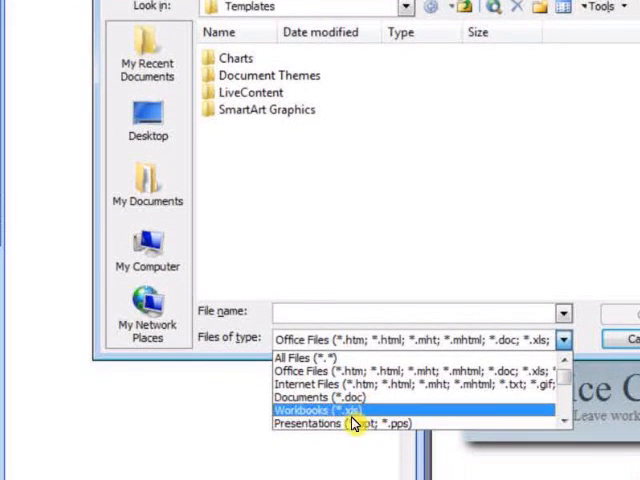
mouse_move(350, 355)
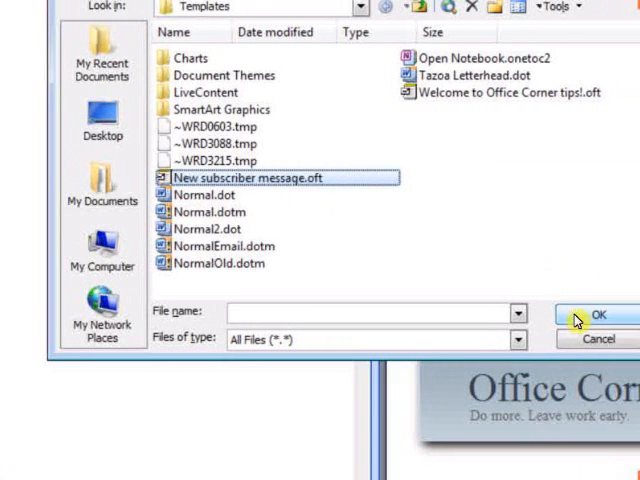
left_click(597, 315)
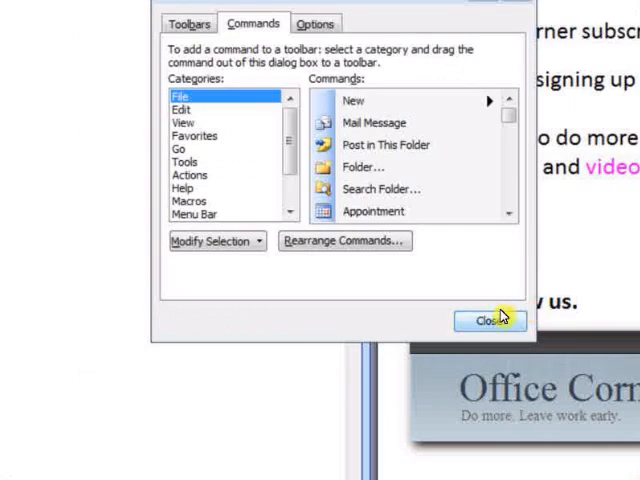
left_click(488, 320)
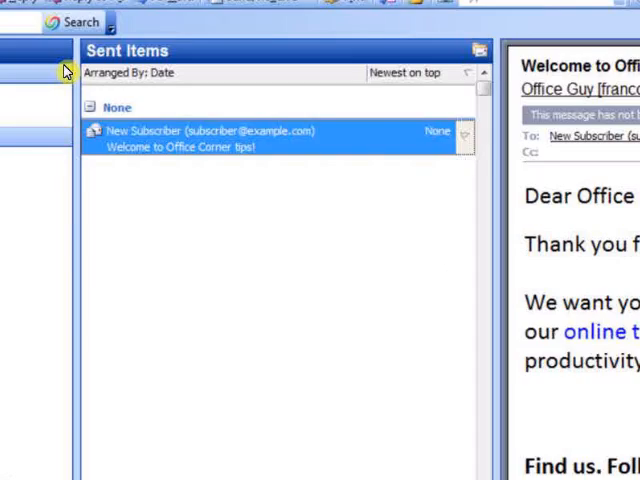
left_click(38, 60)
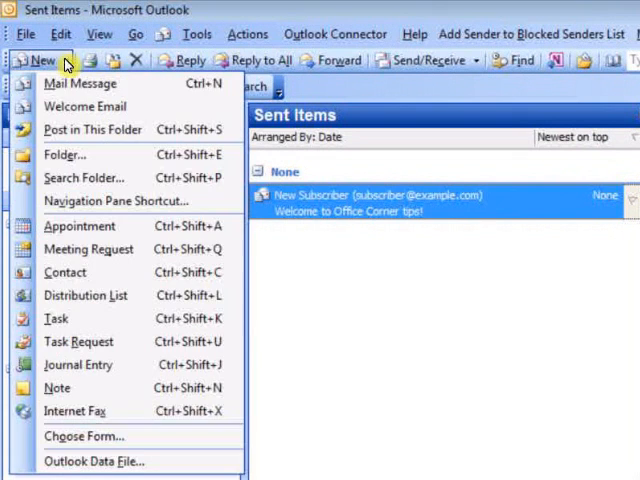
Start a Welcome Email message, address it to New Subscriber, and send it.
left_click(79, 106)
type("n")
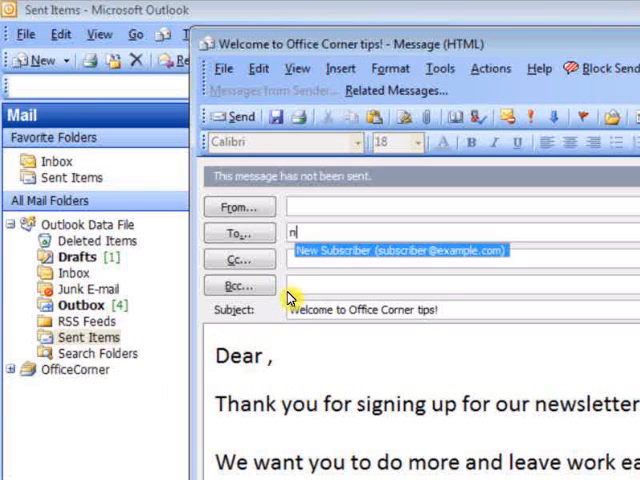
type("ew")
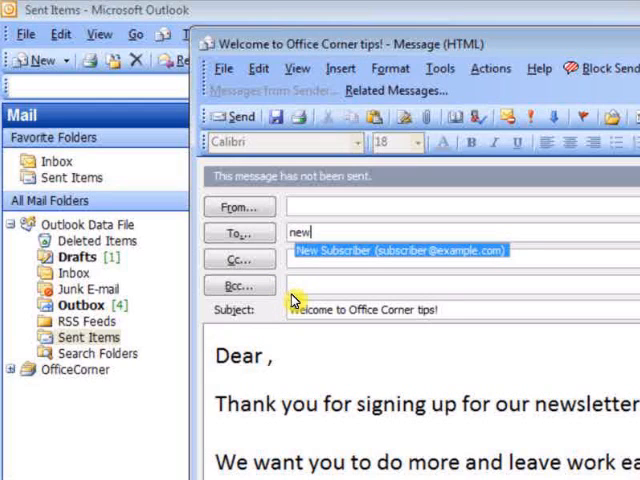
type("s")
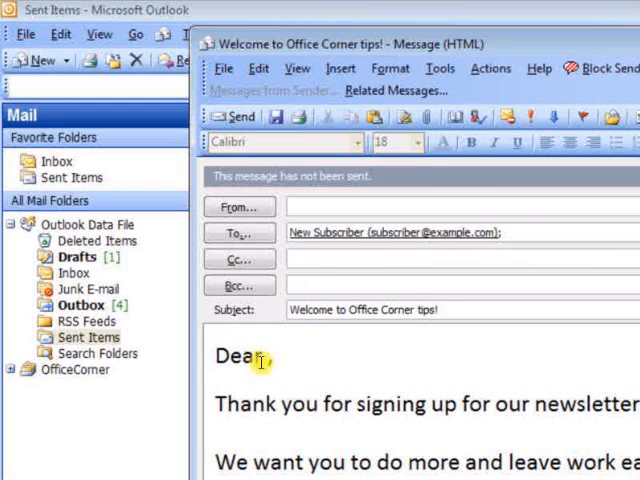
type("Ma")
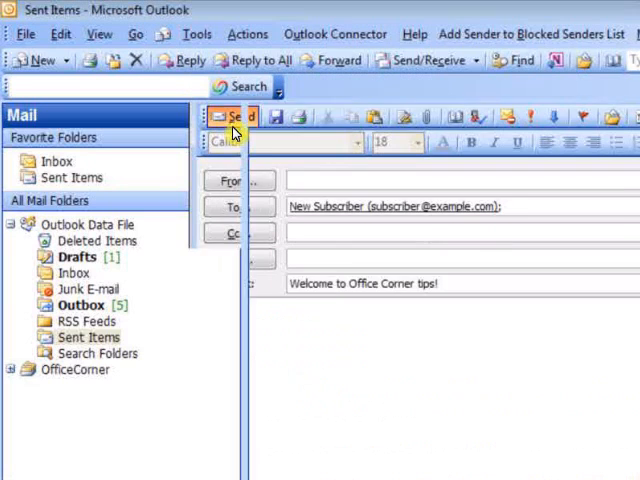
left_click(230, 117)
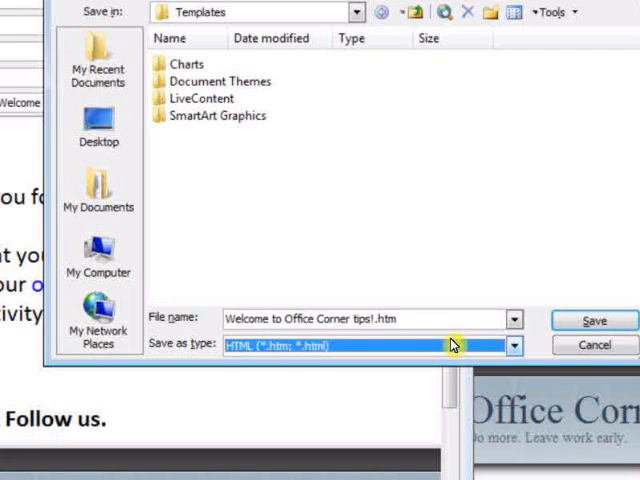